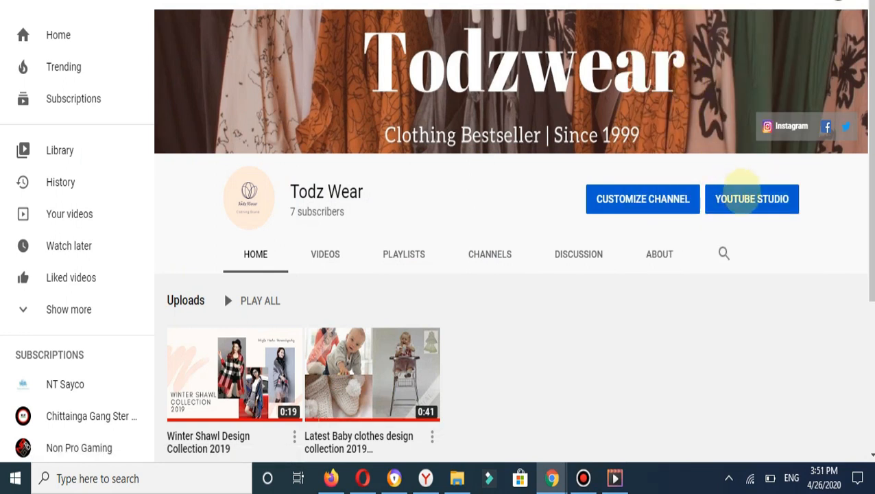
mouse_move(752, 198)
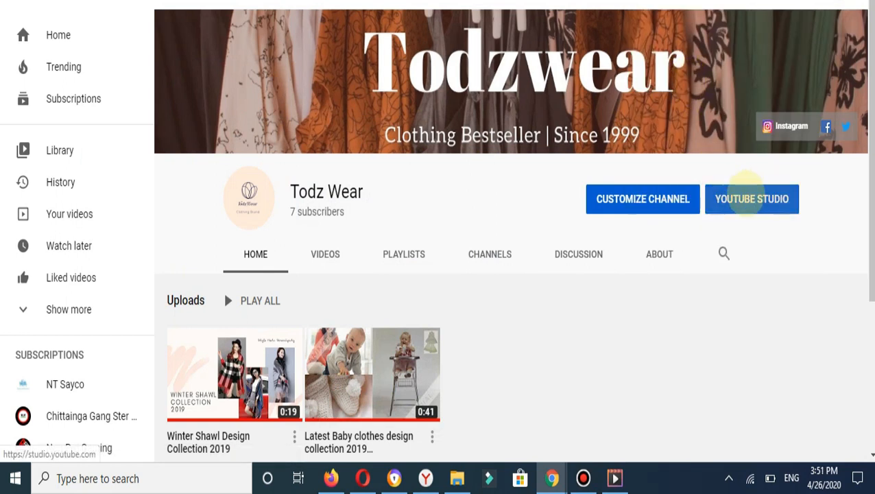
Open YouTube Studio from the Todz Wear channel page
click(752, 198)
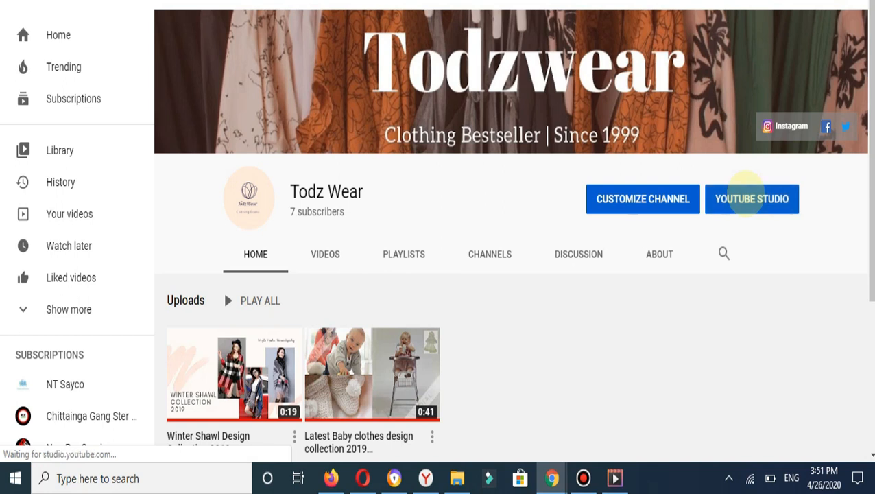
click(751, 199)
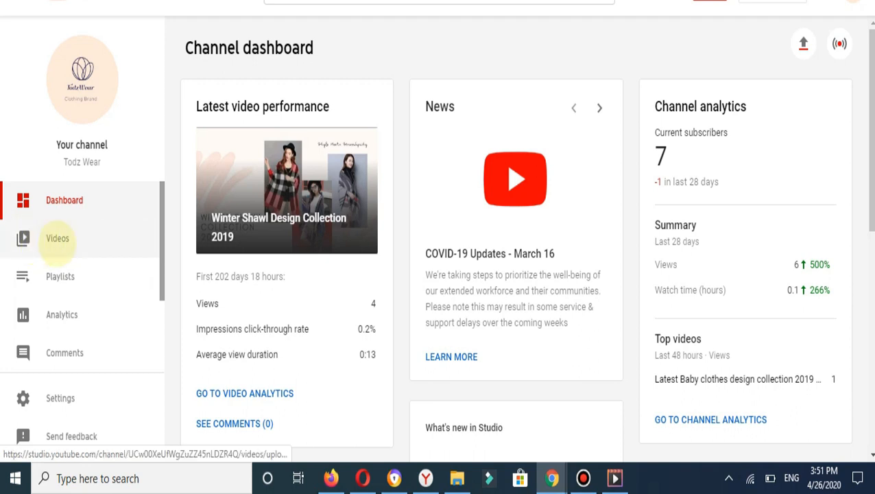
Go to the Videos list and open details for 'Latest Baby clothes design collection 2019'
click(57, 238)
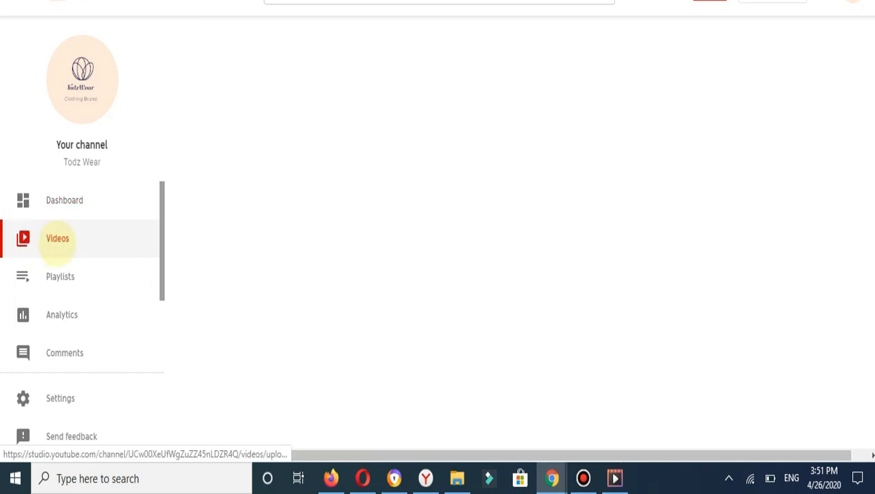
click(58, 238)
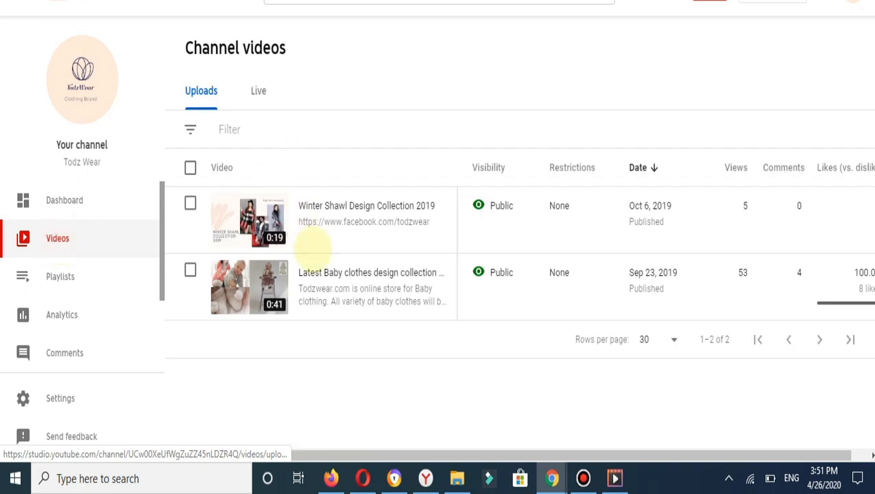
mouse_move(309, 287)
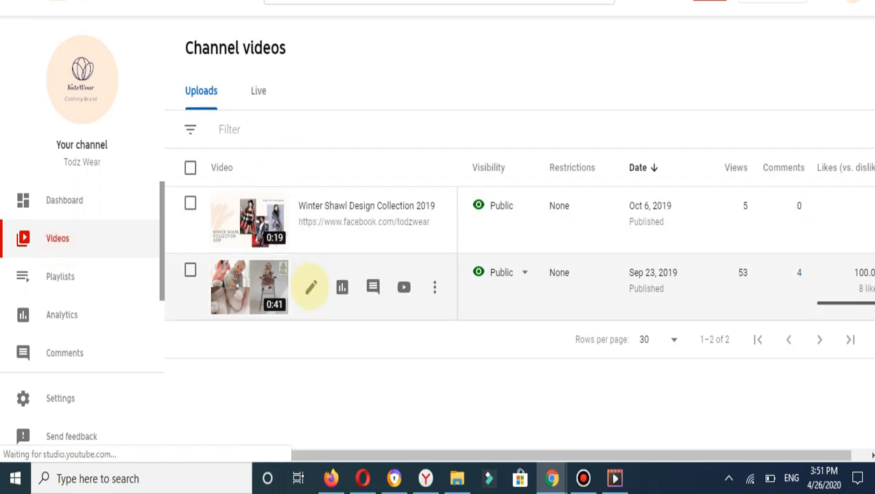
mouse_move(311, 287)
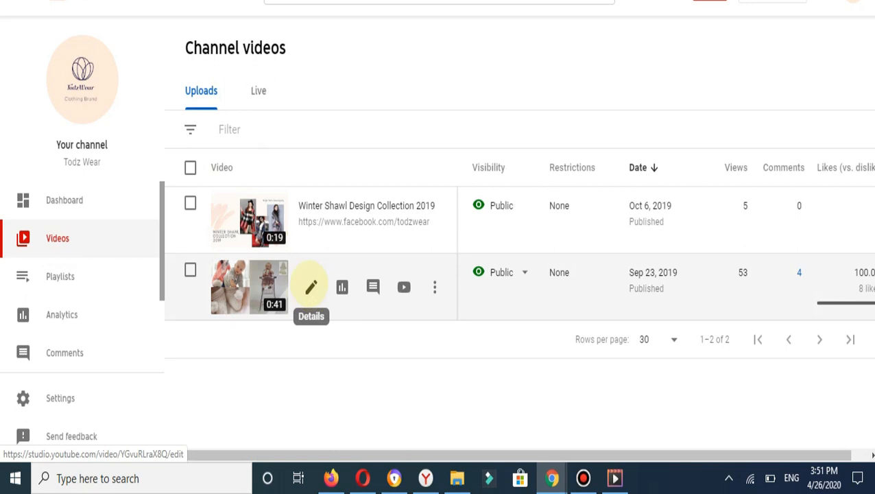
click(311, 286)
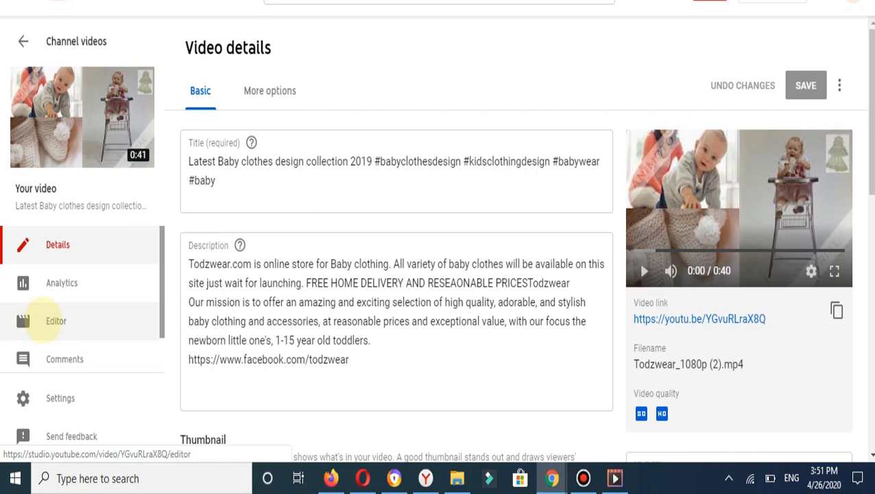
Load the baby clothes video in the Editor and bring the timeline into view
click(56, 320)
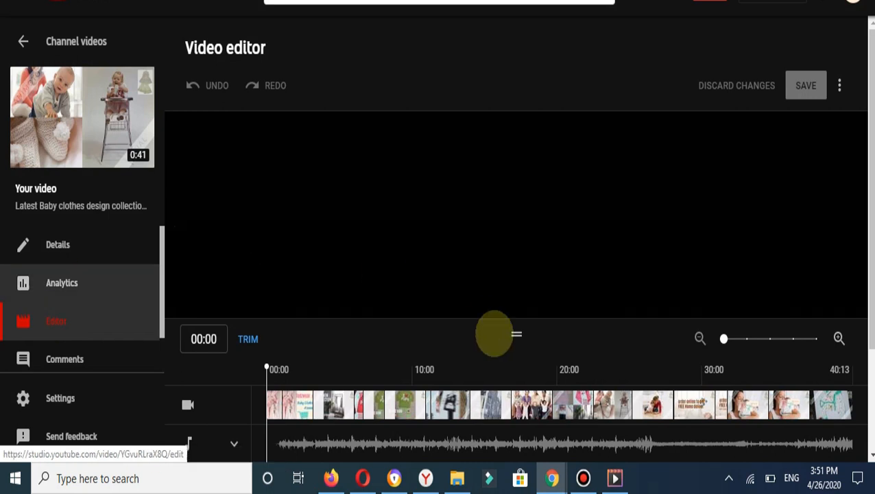
scroll(down, 3)
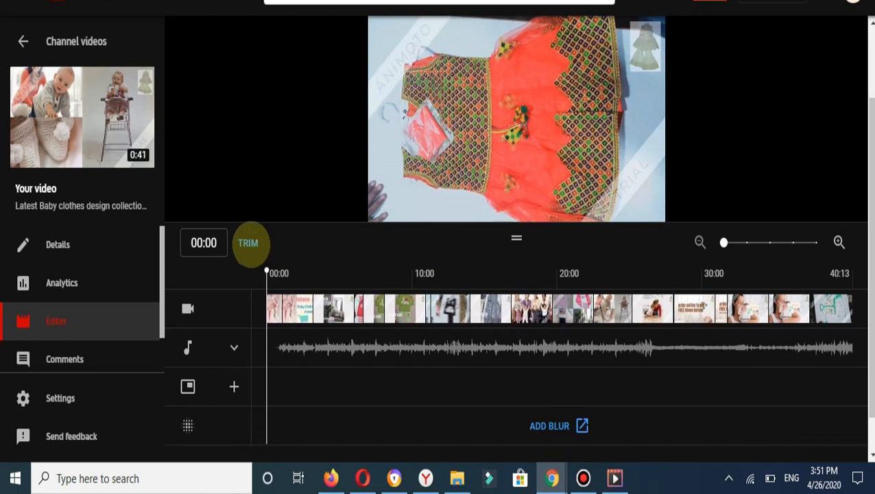
Trim the clip's start to about 3 seconds using the trim box
click(247, 243)
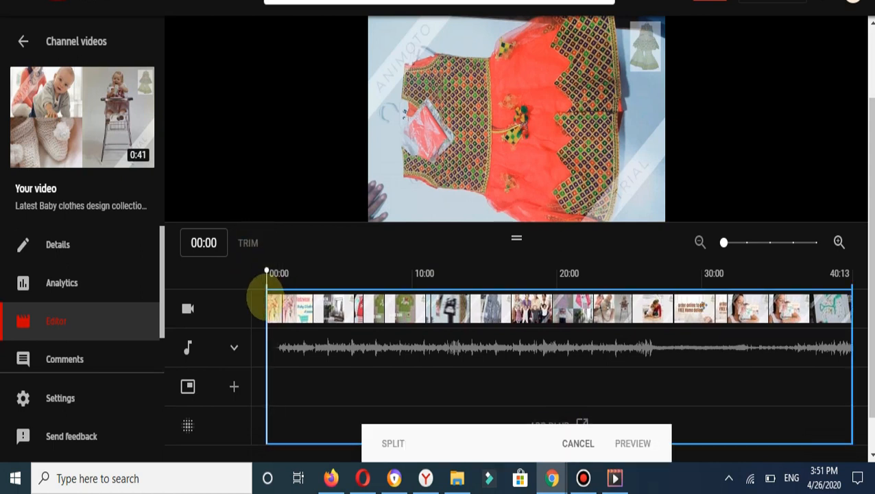
drag(267, 273, 280, 273)
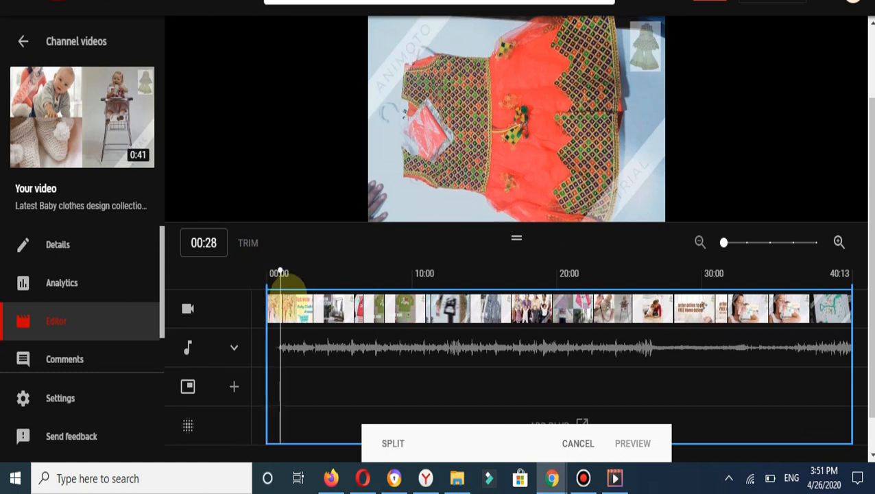
drag(279, 273, 305, 273)
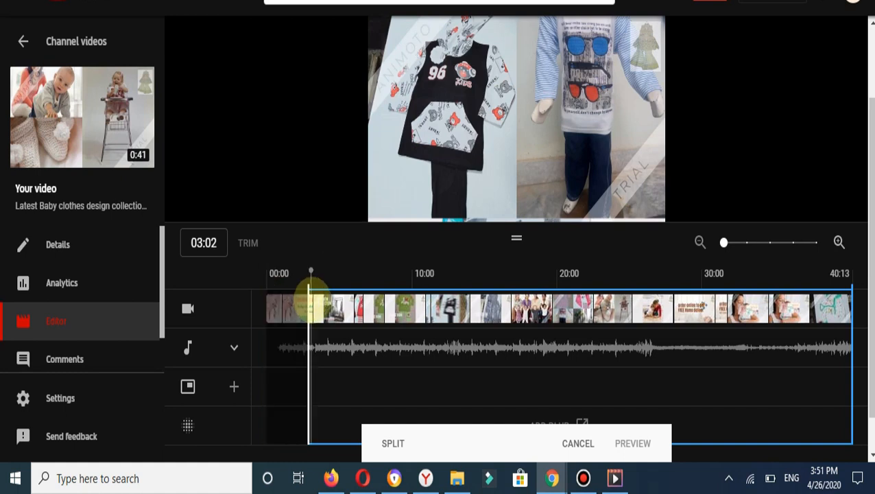
click(393, 443)
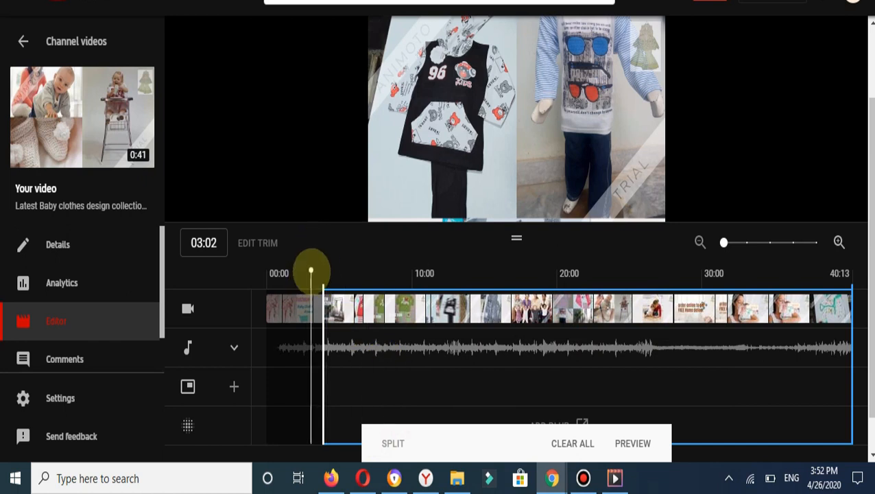
Place split points at about 16 and 21 seconds on the trimmed clip
drag(312, 271, 497, 274)
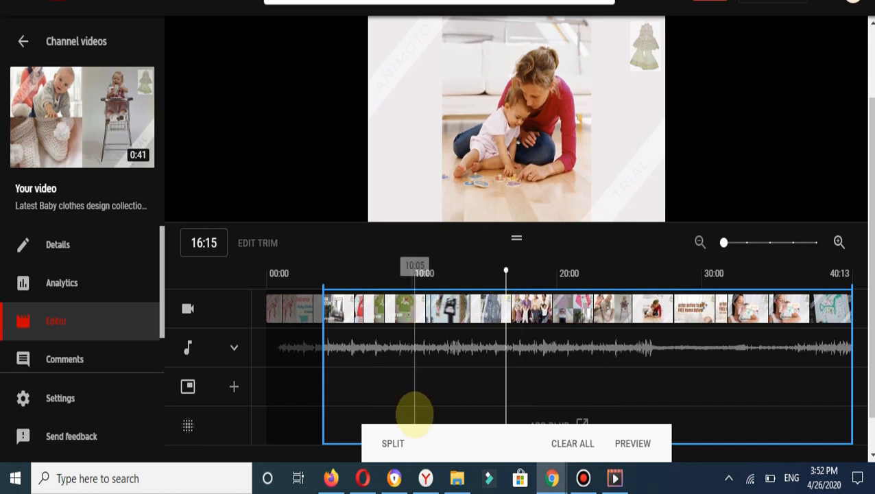
drag(415, 413, 561, 306)
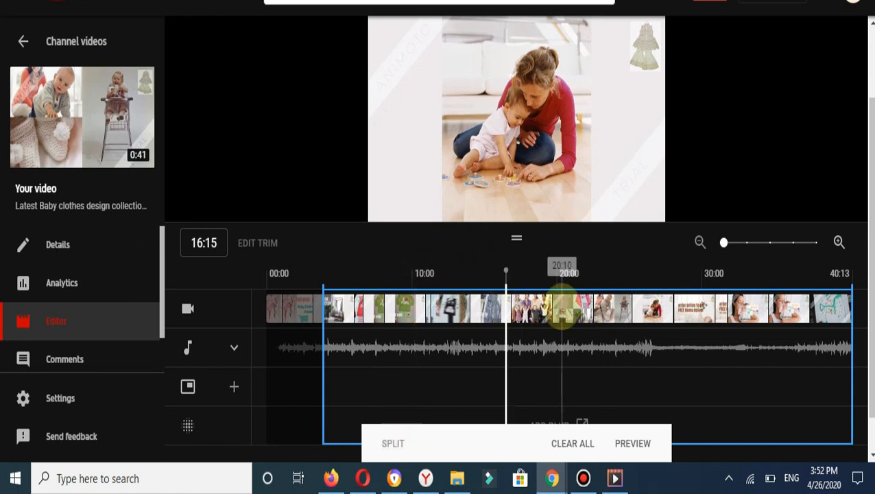
drag(562, 273, 506, 272)
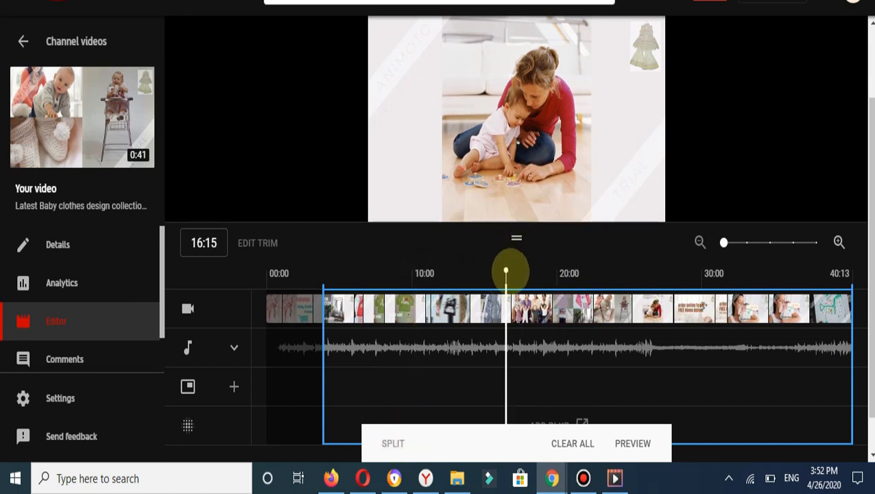
drag(506, 271, 520, 271)
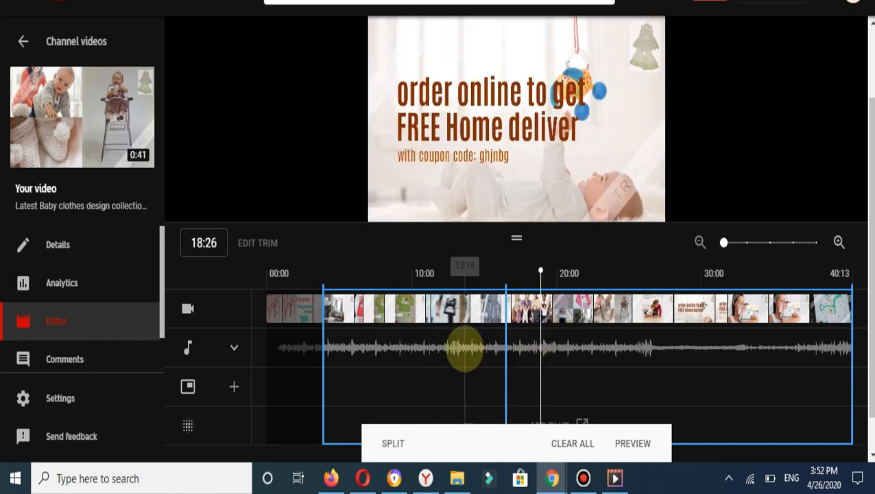
drag(465, 351, 444, 367)
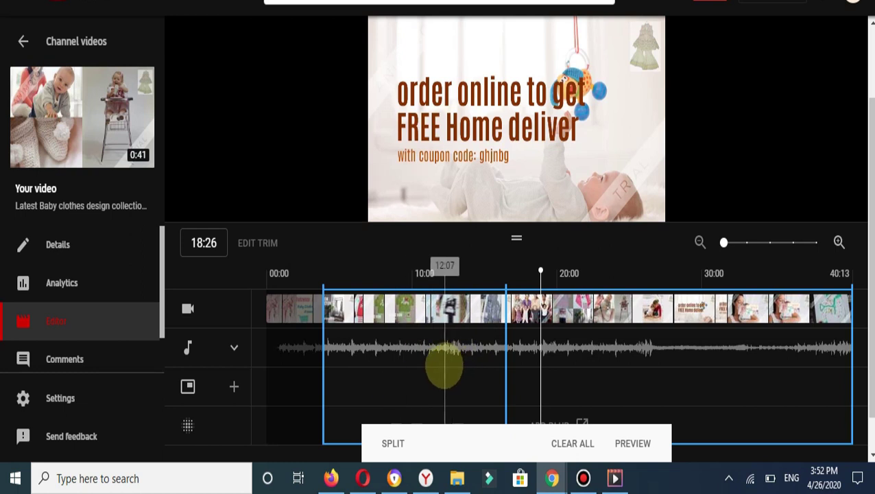
drag(444, 366, 540, 309)
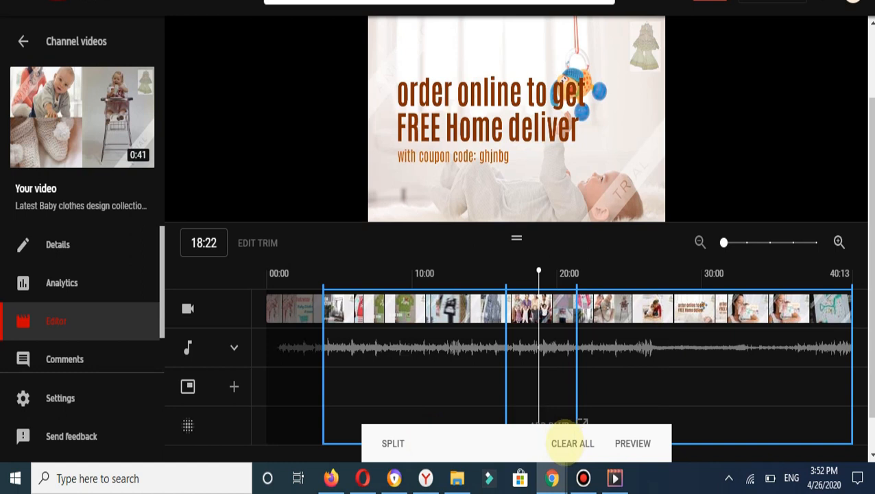
mouse_move(632, 443)
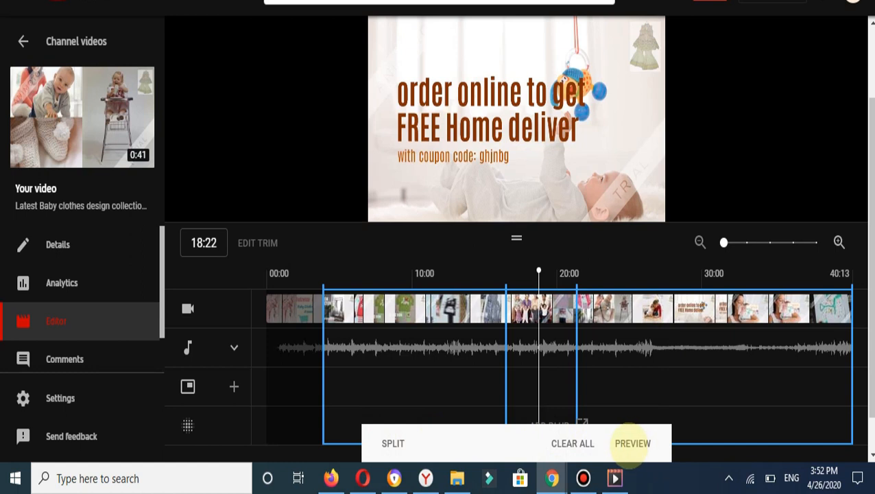
Preview the edits to leave trim mode, then request saving
click(573, 443)
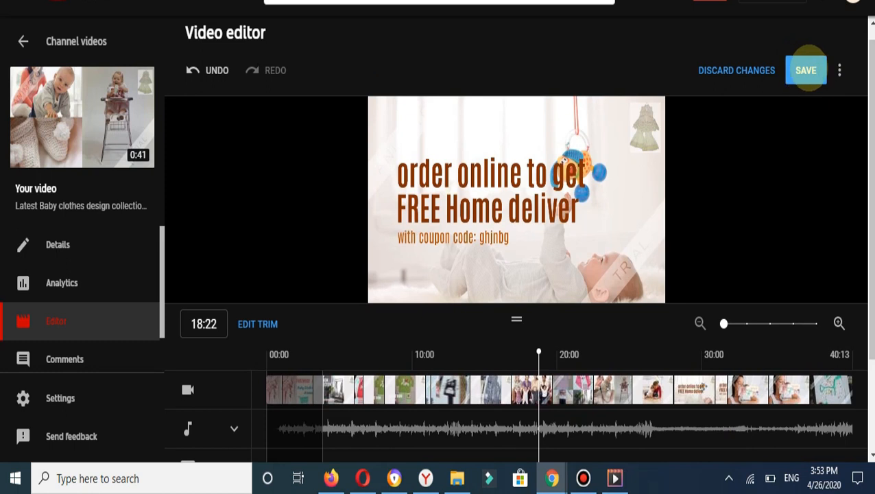
click(805, 70)
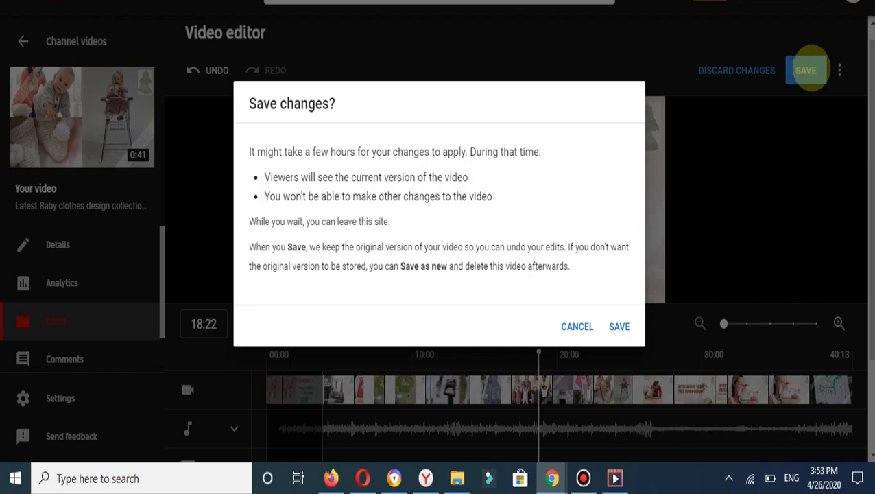
mouse_move(631, 194)
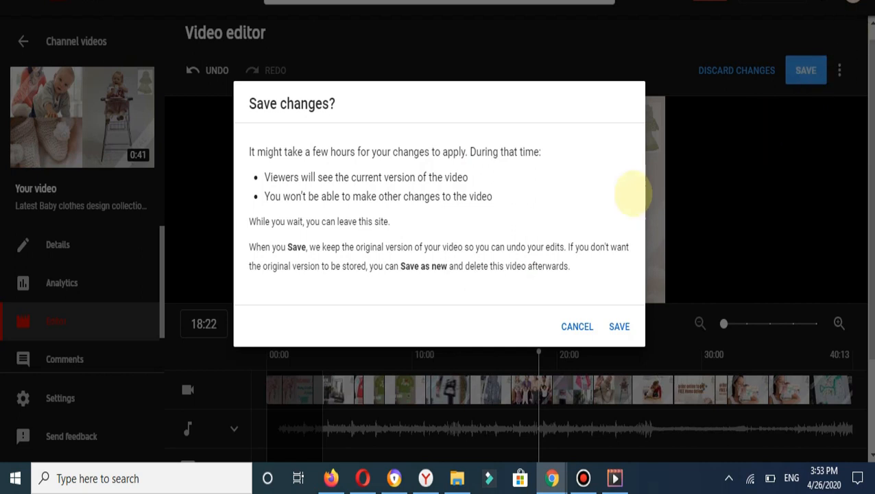
mouse_move(651, 347)
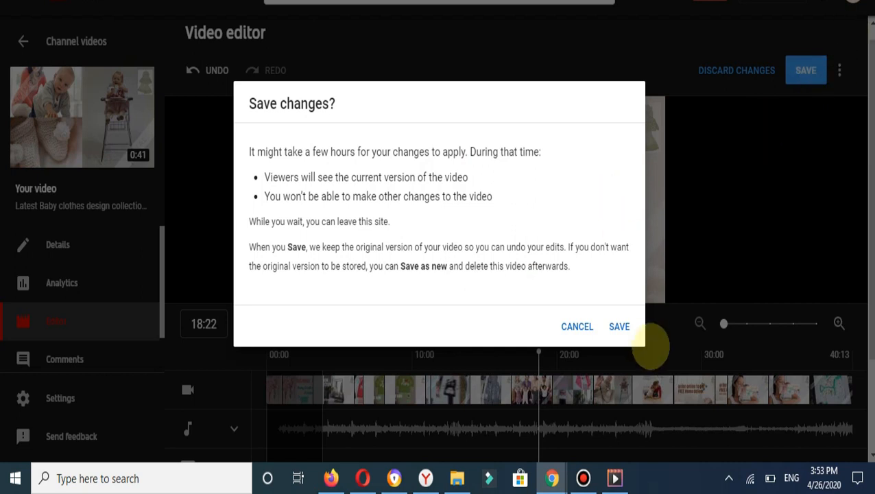
Confirm saving, producing a shortened video of about 36 seconds
click(619, 326)
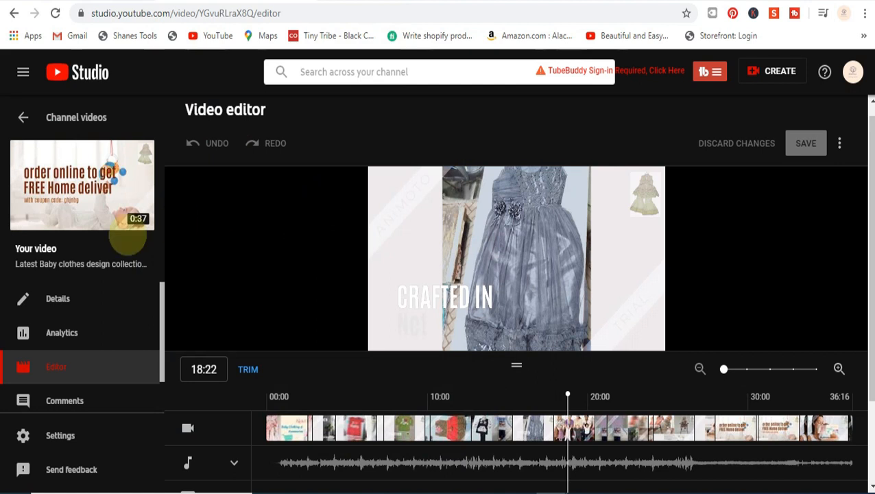
mouse_move(81, 186)
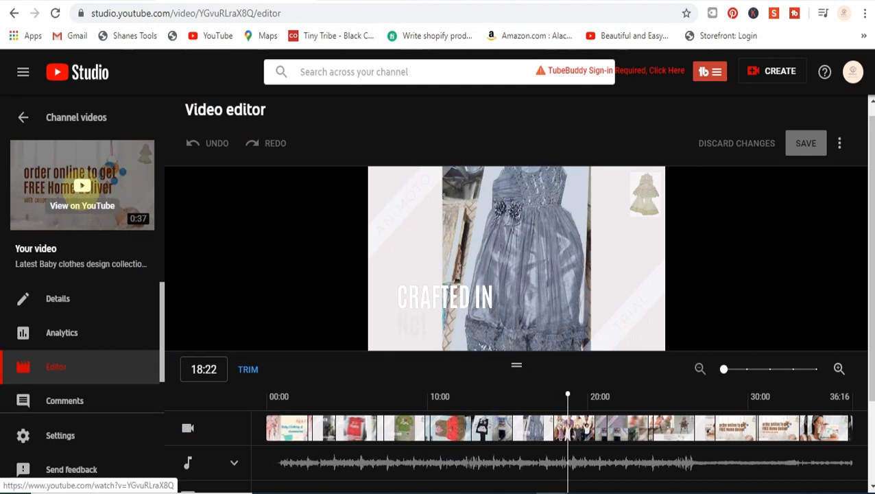
View the edited 0:36 baby clothes video on its YouTube watch page
click(82, 205)
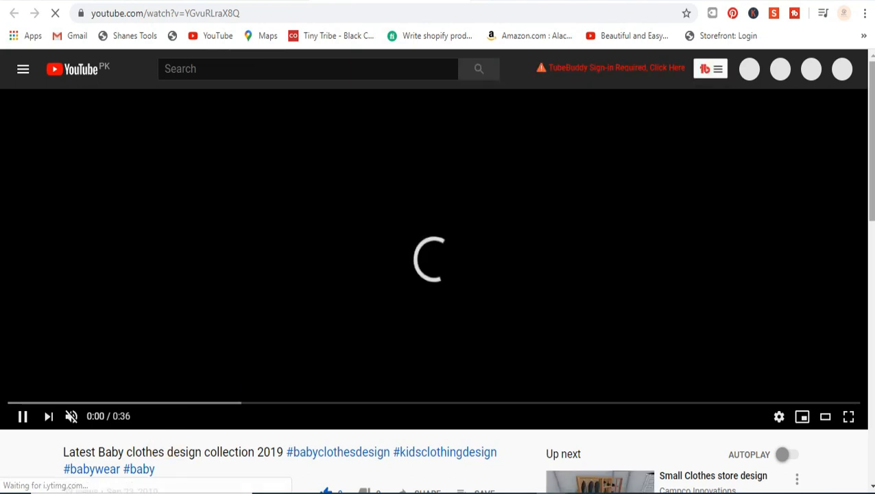